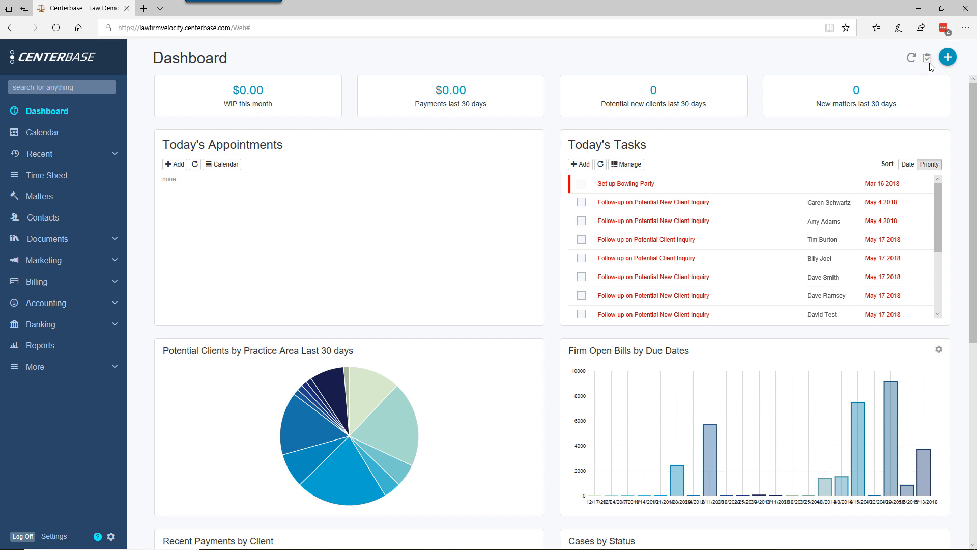
Step: Create a new Billing Entry from the dashboard, opening a 06/25/2018 Time Entry form
{"action": "left_click", "coordinate": [947, 56]}
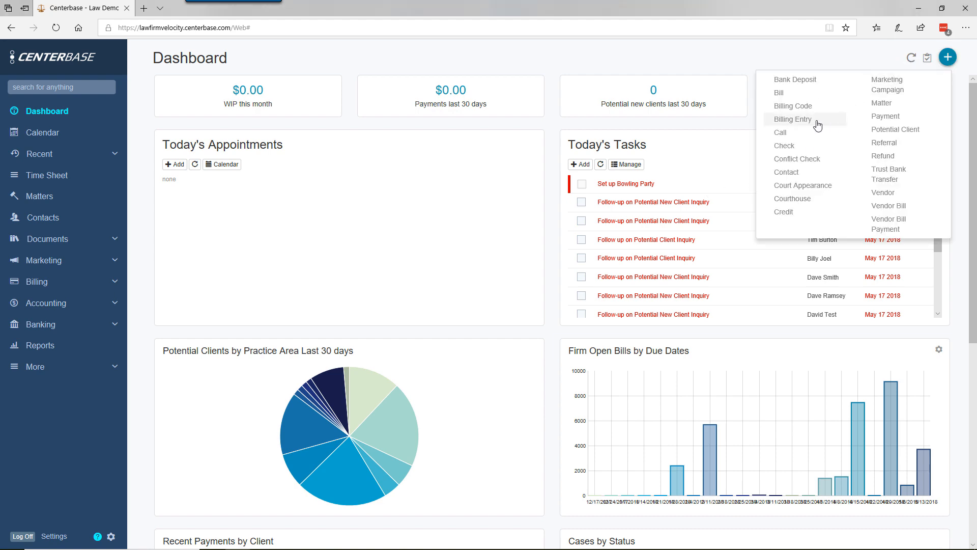
{"action": "left_click", "coordinate": [792, 119]}
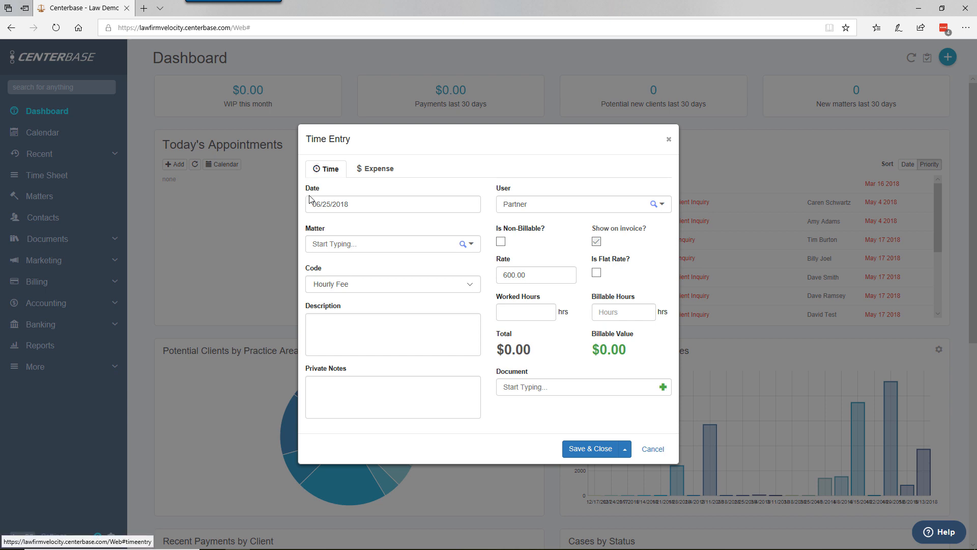
{"action": "mouse_move", "coordinate": [520, 477]}
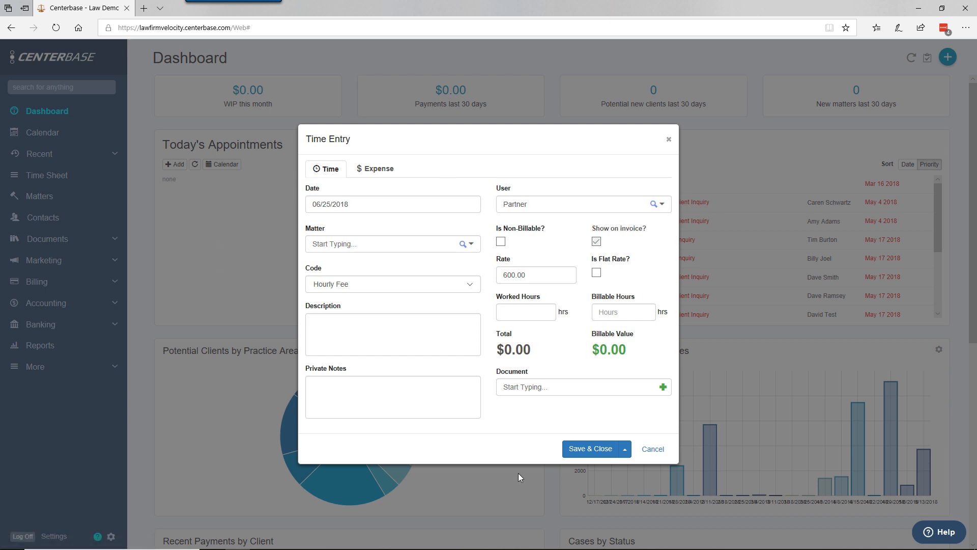
{"action": "mouse_move", "coordinate": [471, 176]}
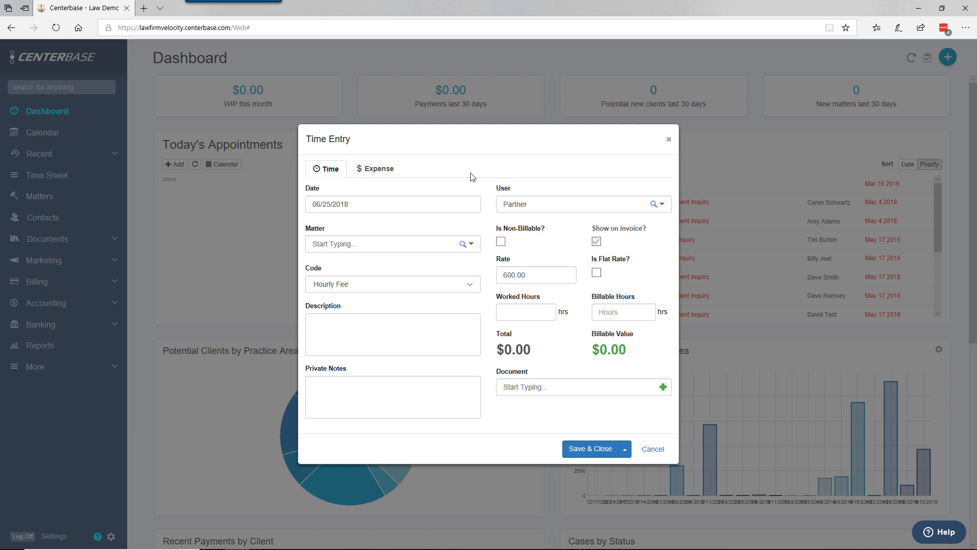
{"action": "mouse_move", "coordinate": [527, 411]}
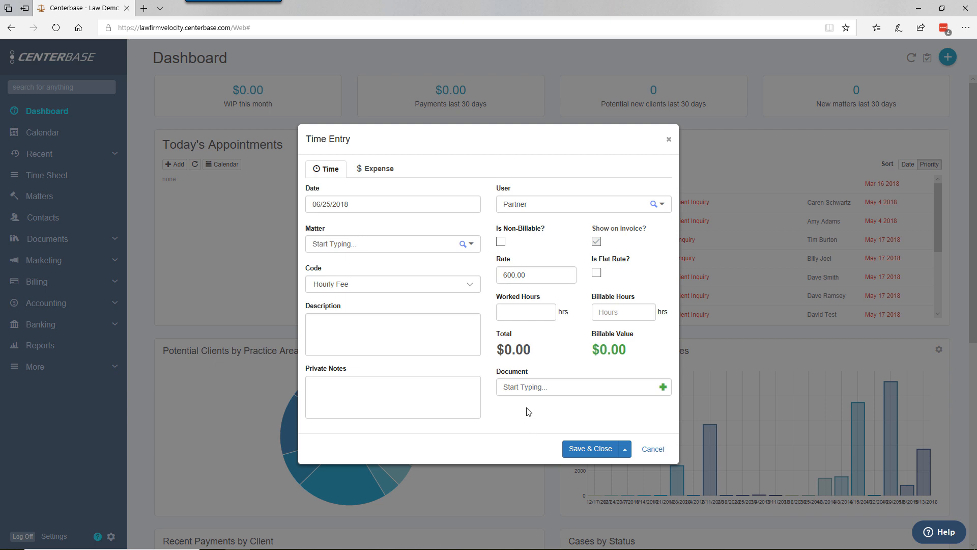
{"action": "mouse_move", "coordinate": [652, 451]}
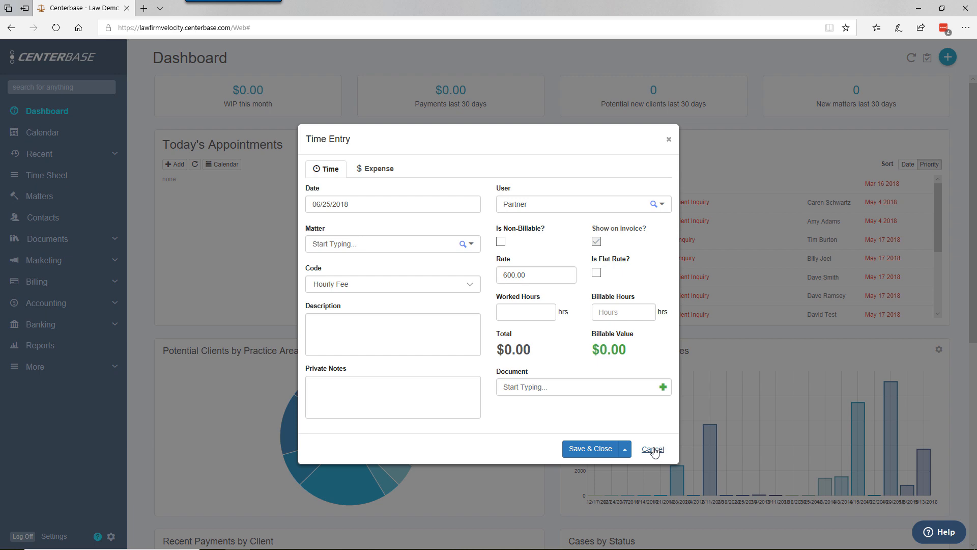
{"action": "left_click", "coordinate": [653, 448]}
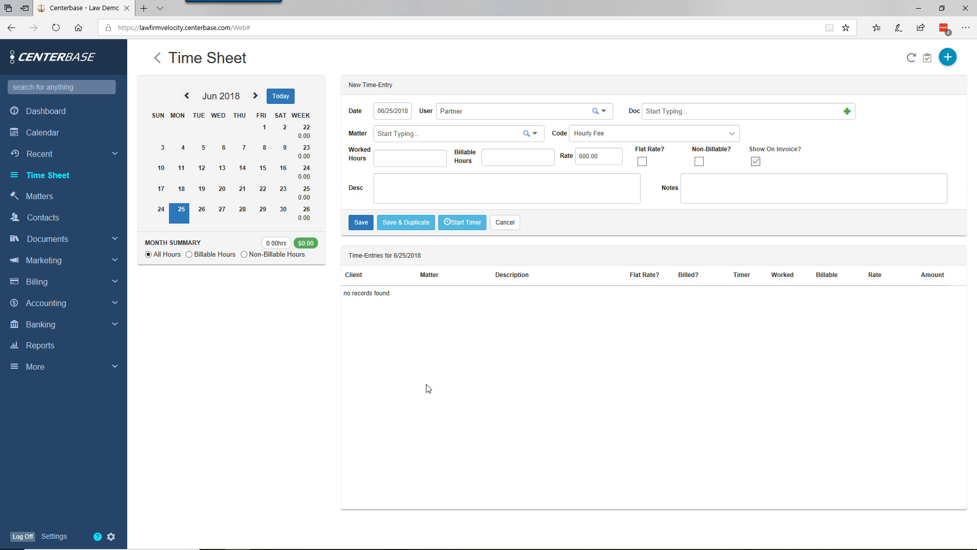
{"action": "mouse_move", "coordinate": [466, 214]}
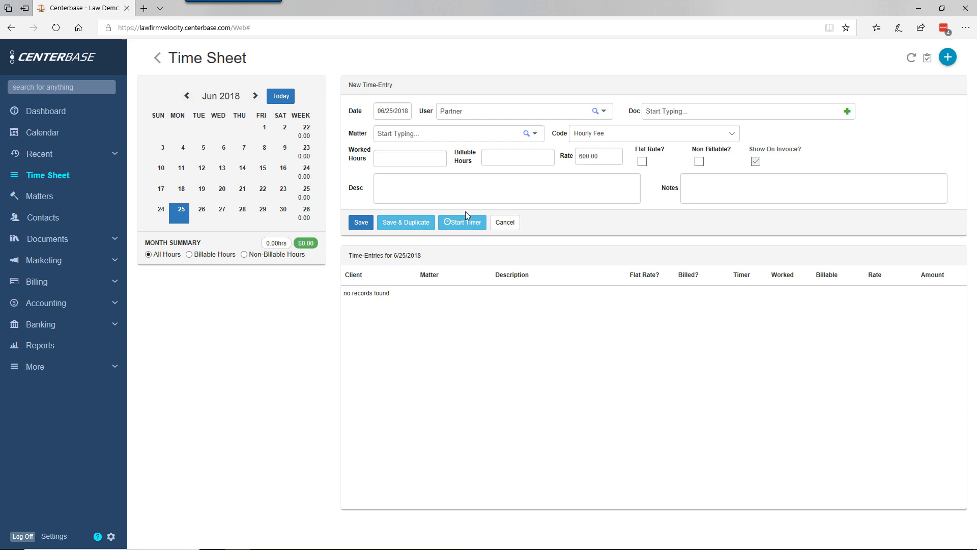
{"action": "mouse_move", "coordinate": [454, 174]}
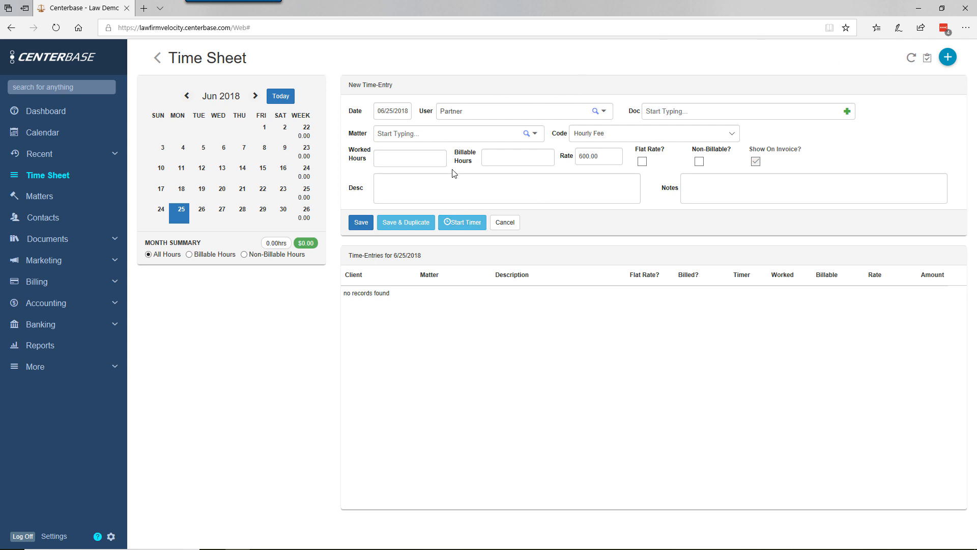
{"action": "left_click", "coordinate": [361, 222]}
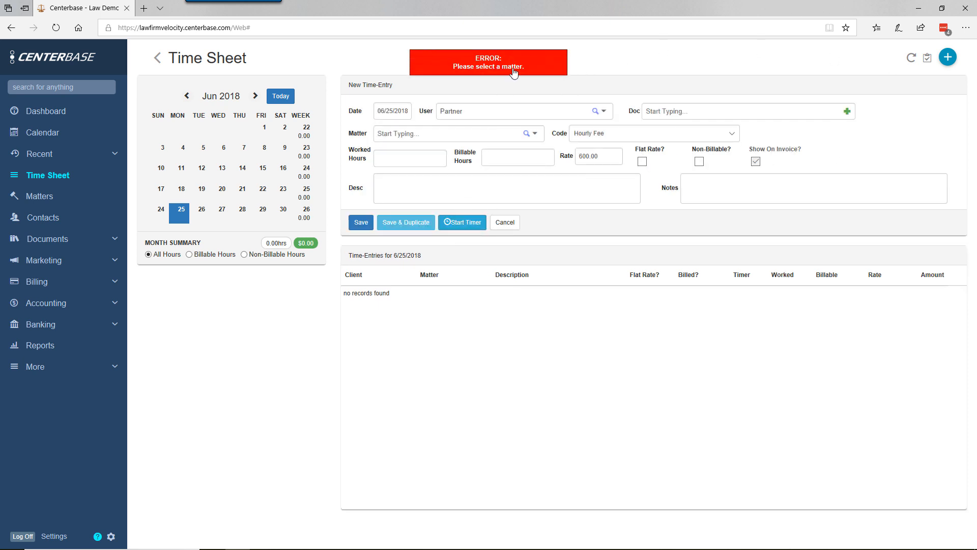
{"action": "mouse_move", "coordinate": [537, 137]}
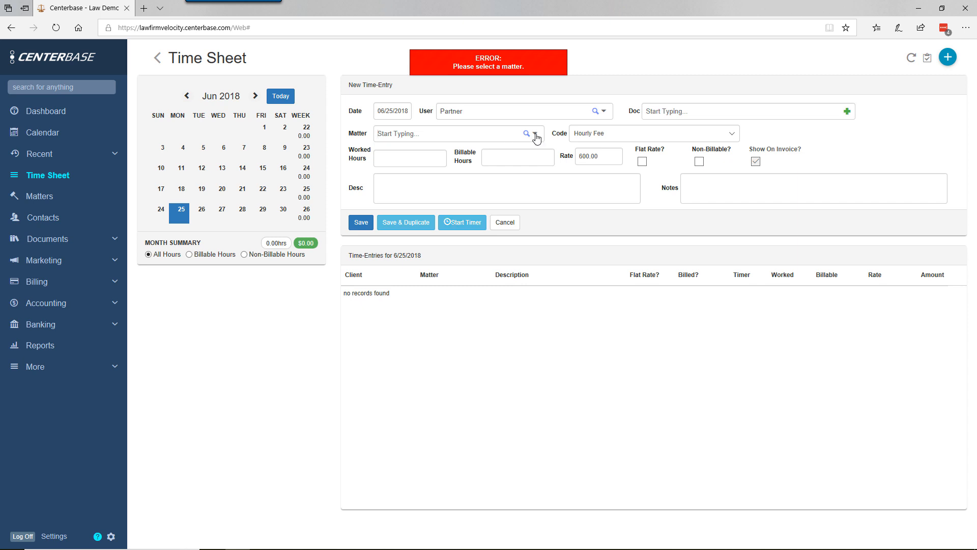
{"action": "type", "text": "Adam Jefferson - 729"}
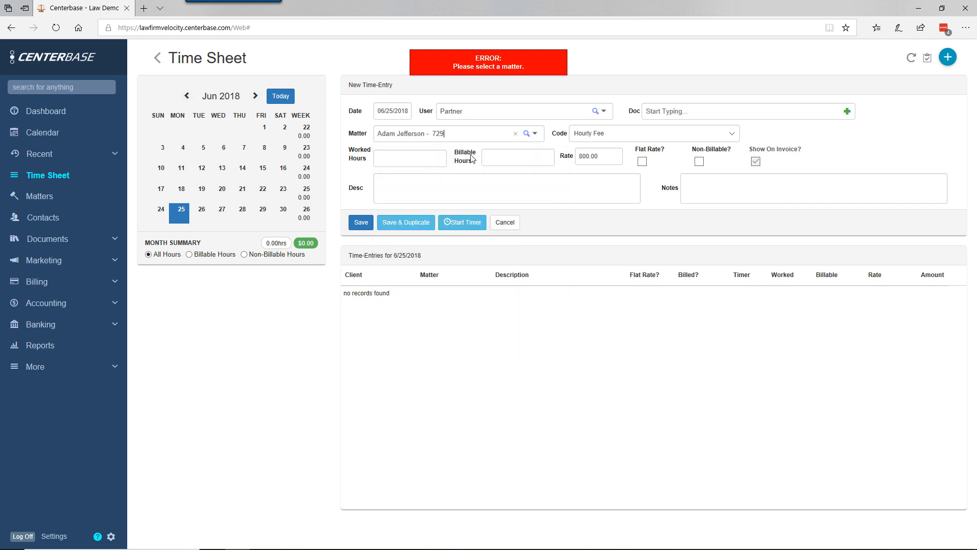
{"action": "left_click", "coordinate": [506, 188]}
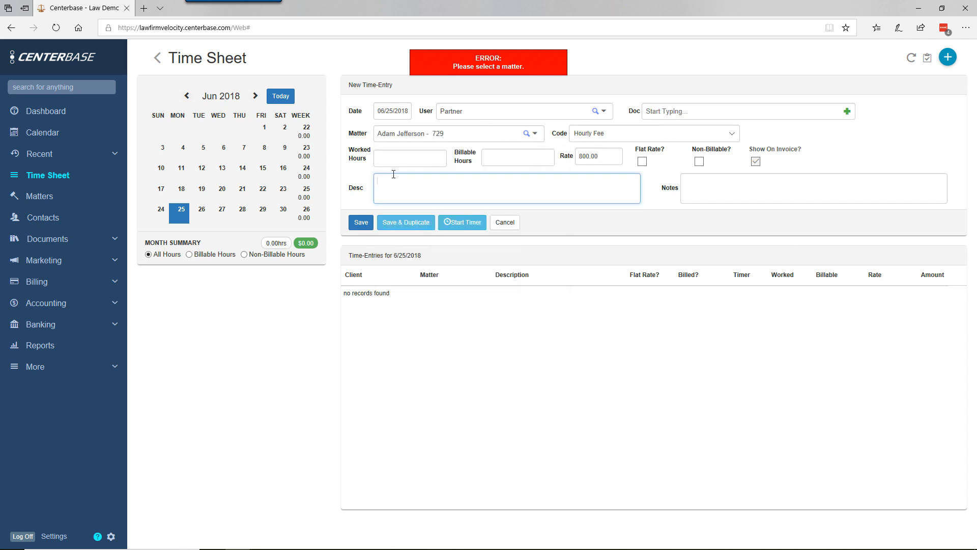
{"action": "type", "text": "n"}
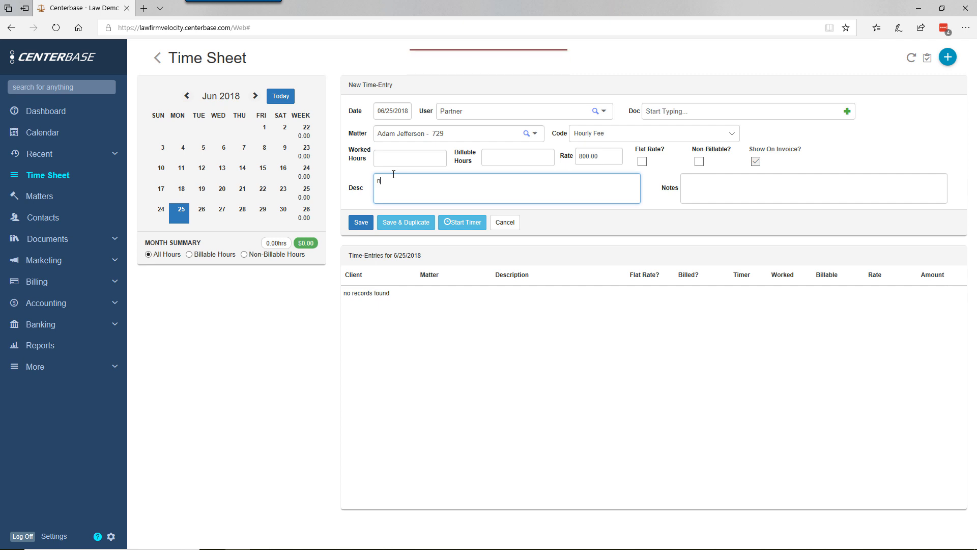
{"action": "type", "text": "ote"}
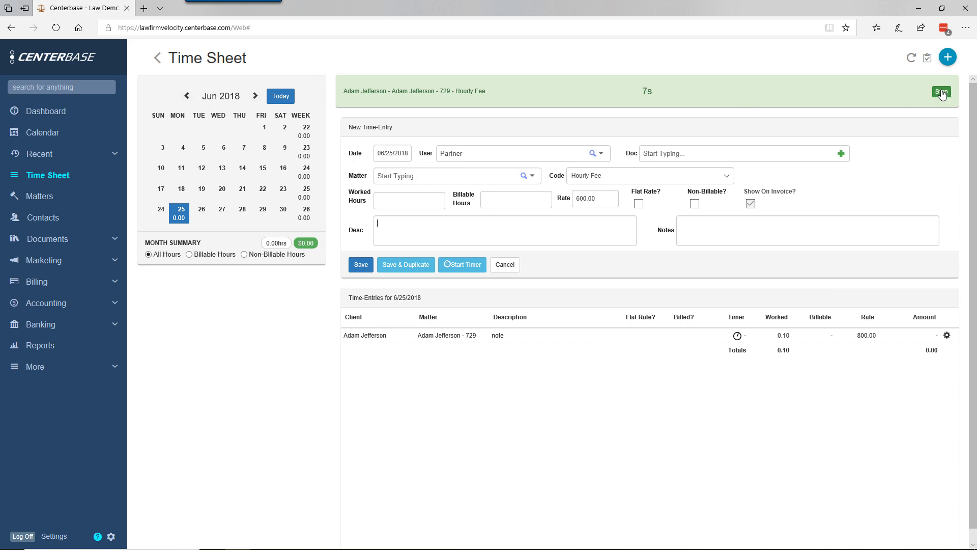
Step: Stop the timer to log 0.10 hours and update the description to 'note.note'
{"action": "left_click", "coordinate": [941, 92]}
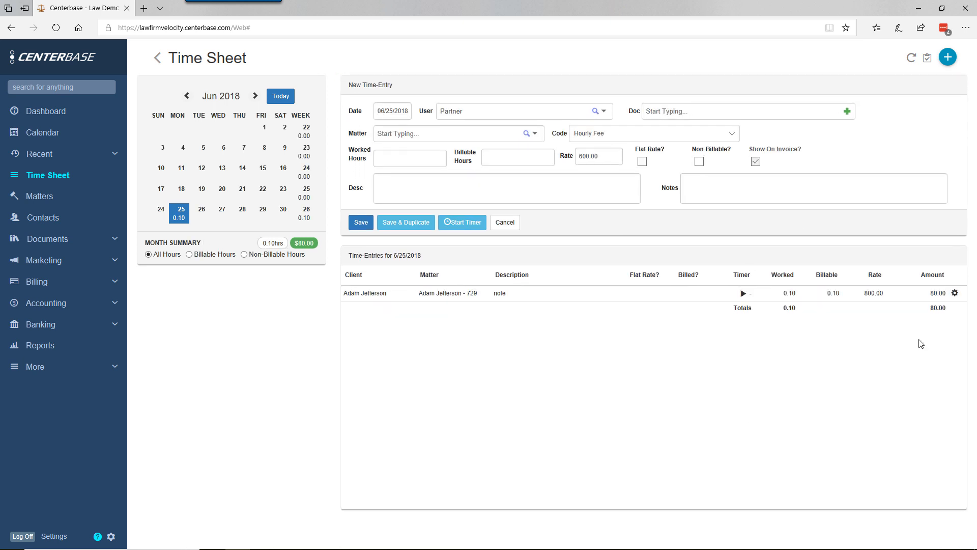
{"action": "mouse_move", "coordinate": [904, 301]}
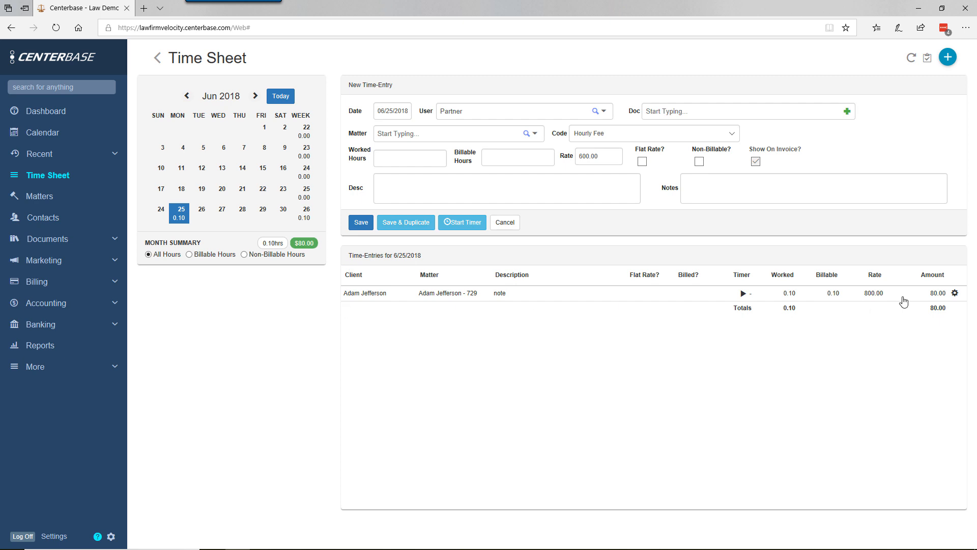
{"action": "mouse_move", "coordinate": [531, 296]}
{"action": "type", "text": "n"}
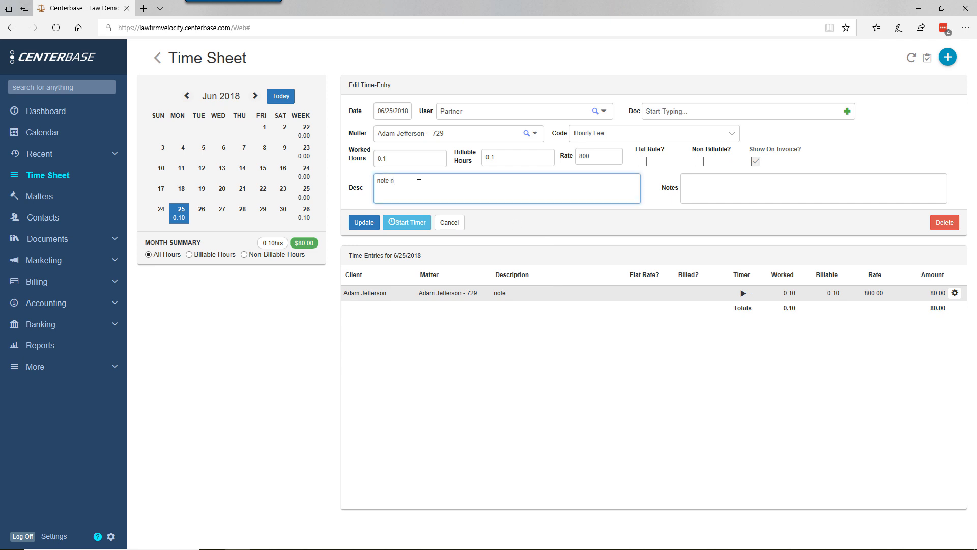
{"action": "type", "text": "ote"}
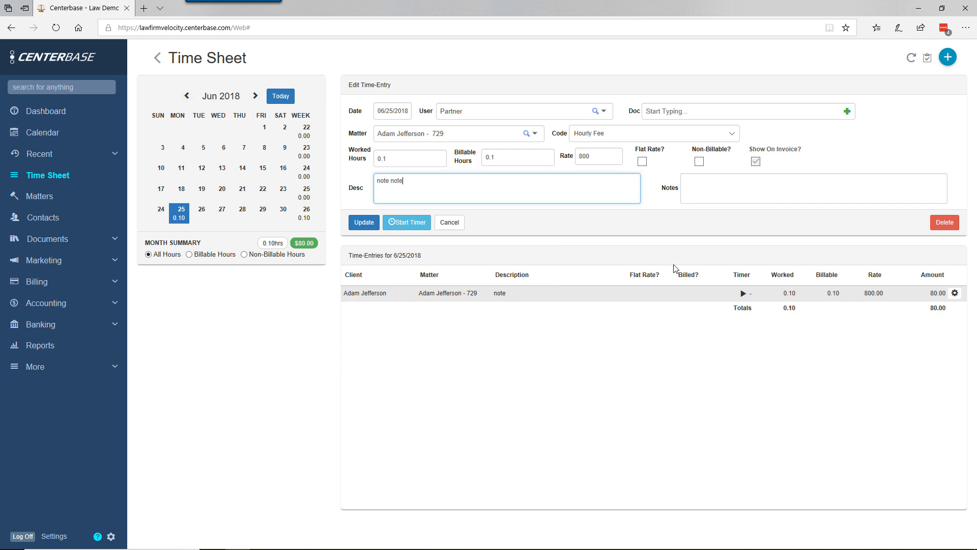
{"action": "left_click", "coordinate": [363, 221]}
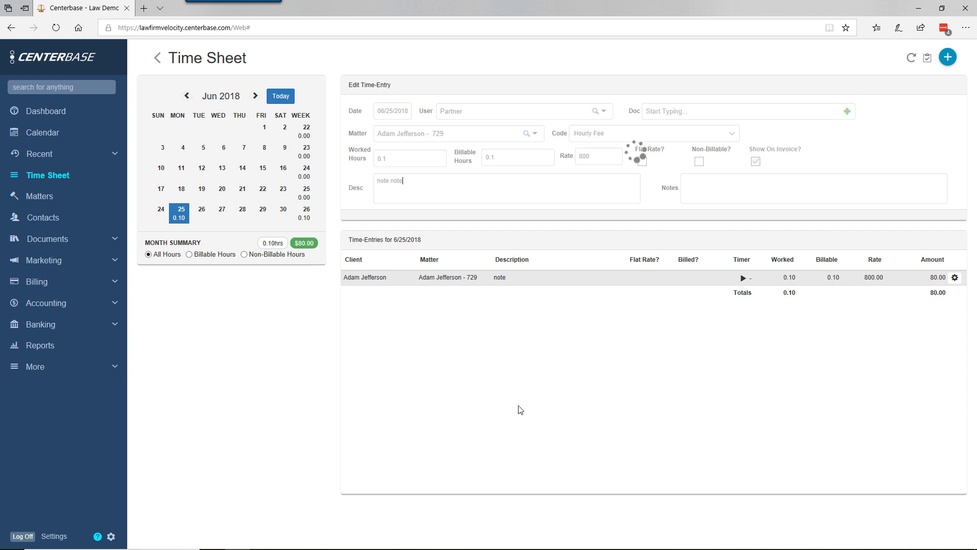
{"action": "left_click", "coordinate": [948, 57]}
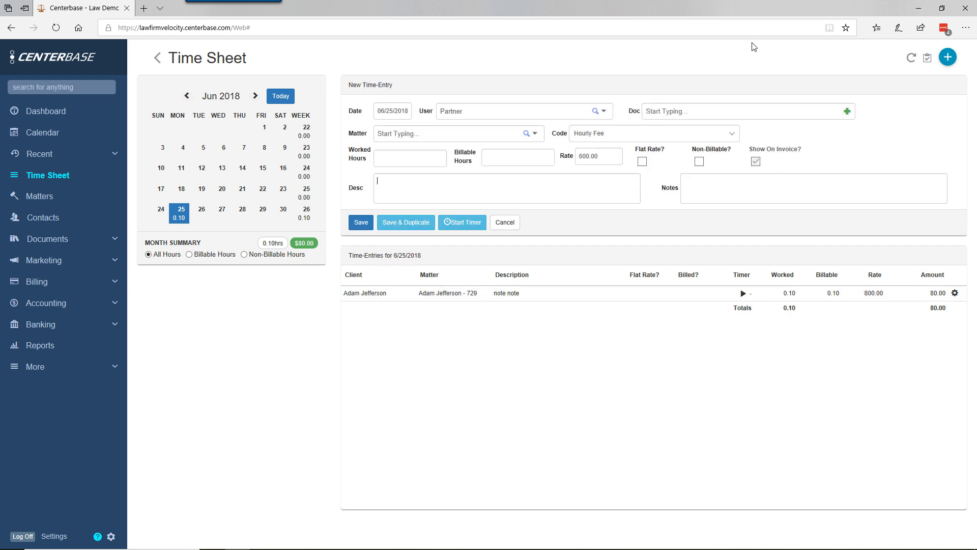
{"action": "mouse_move", "coordinate": [563, 103]}
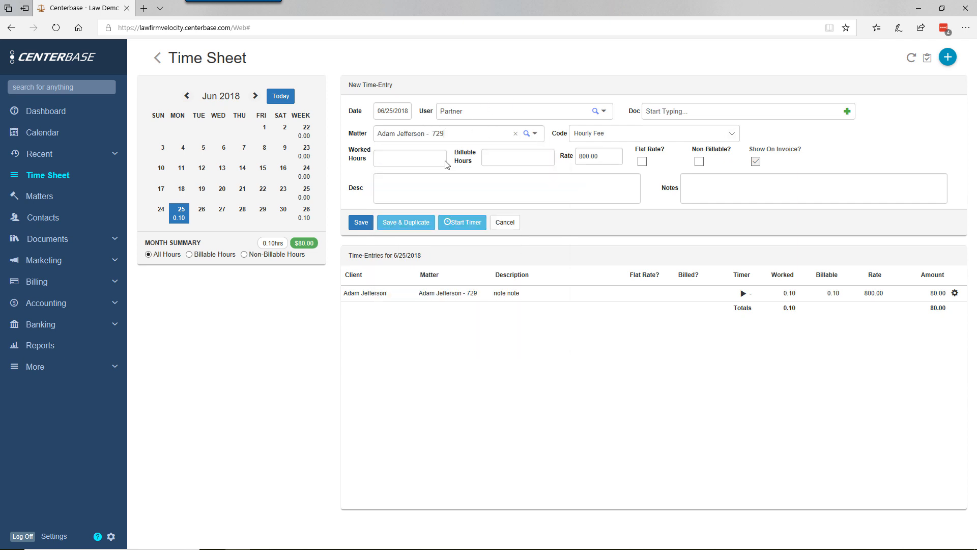
Step: Enter 1 worked hour, description 'Invoice Note' and an 'Internal note' note
{"action": "left_click", "coordinate": [409, 158]}
{"action": "type", "text": "1"}
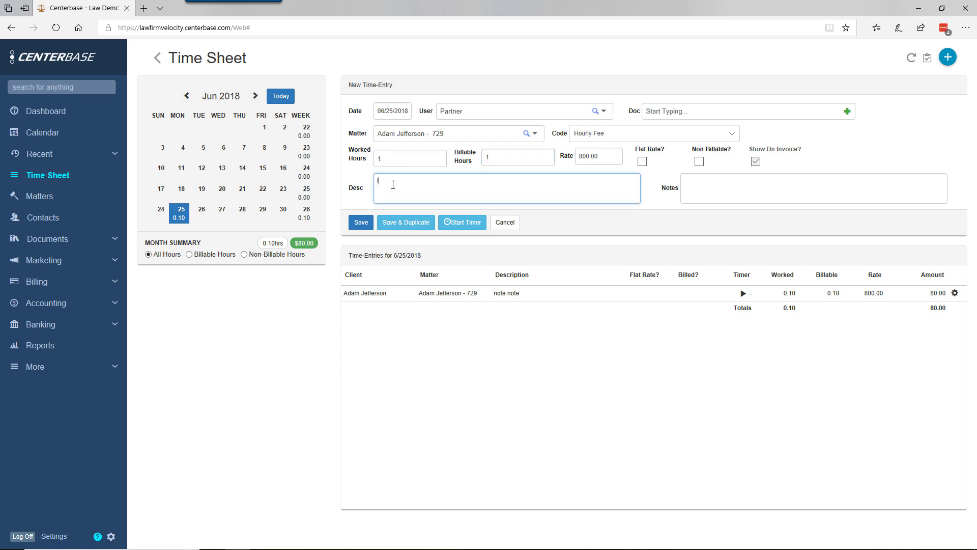
{"action": "type", "text": "Invoice Note"}
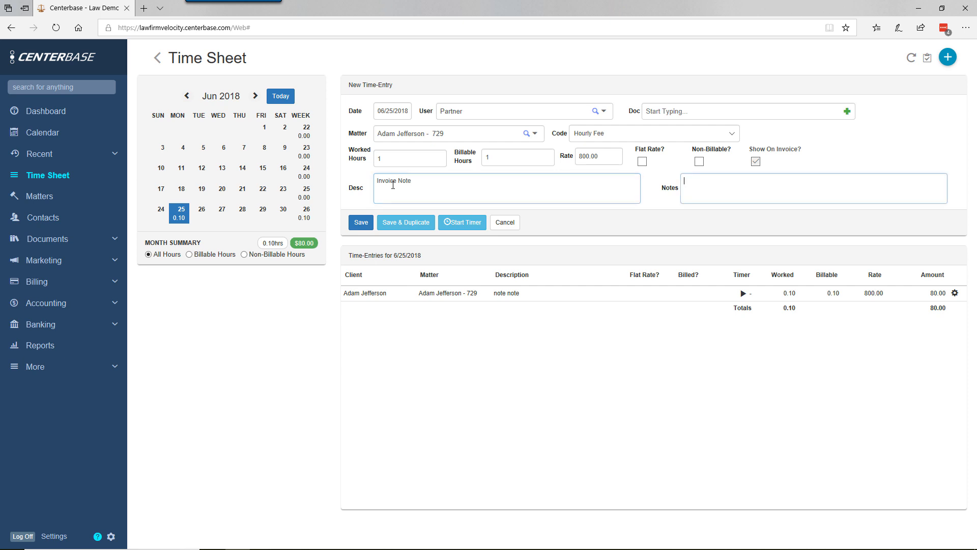
{"action": "type", "text": "Internal note"}
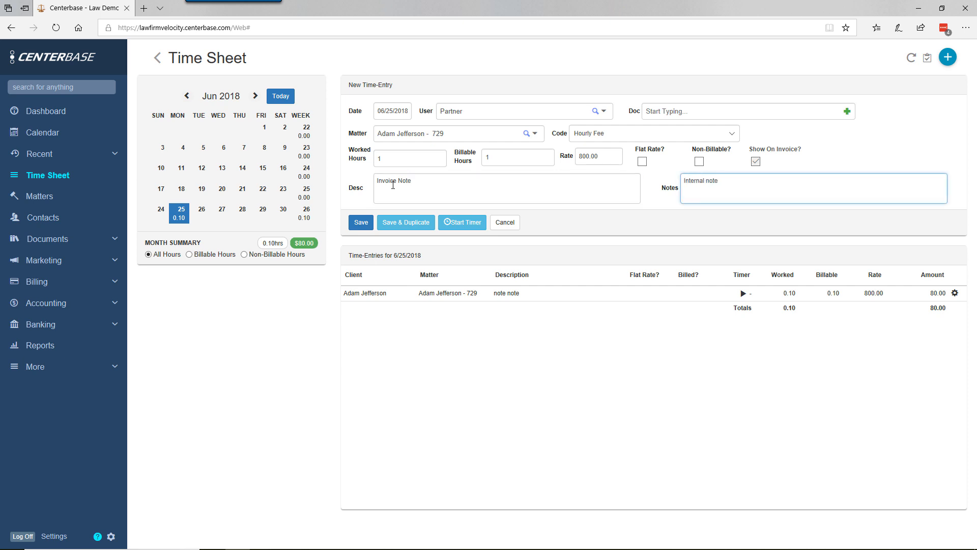
{"action": "mouse_move", "coordinate": [339, 224]}
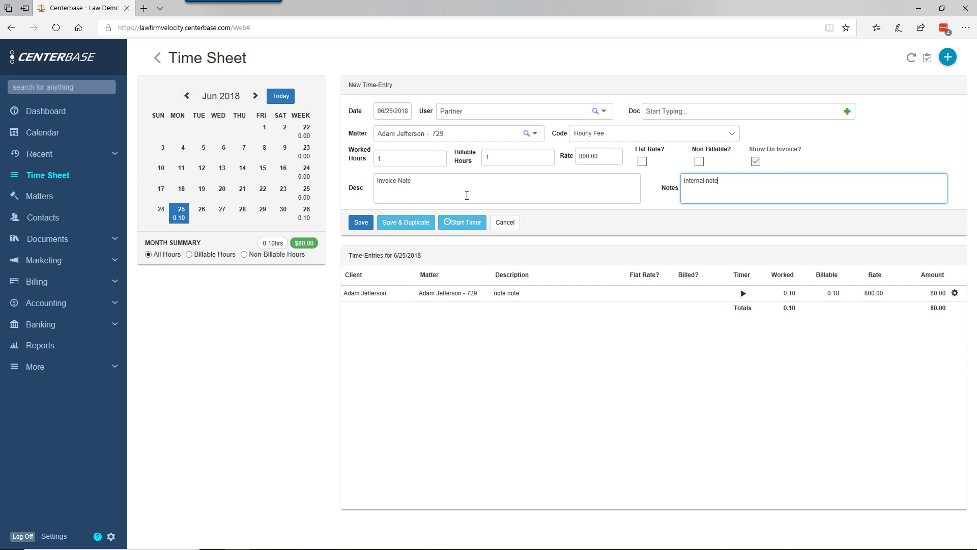
{"action": "mouse_move", "coordinate": [400, 164]}
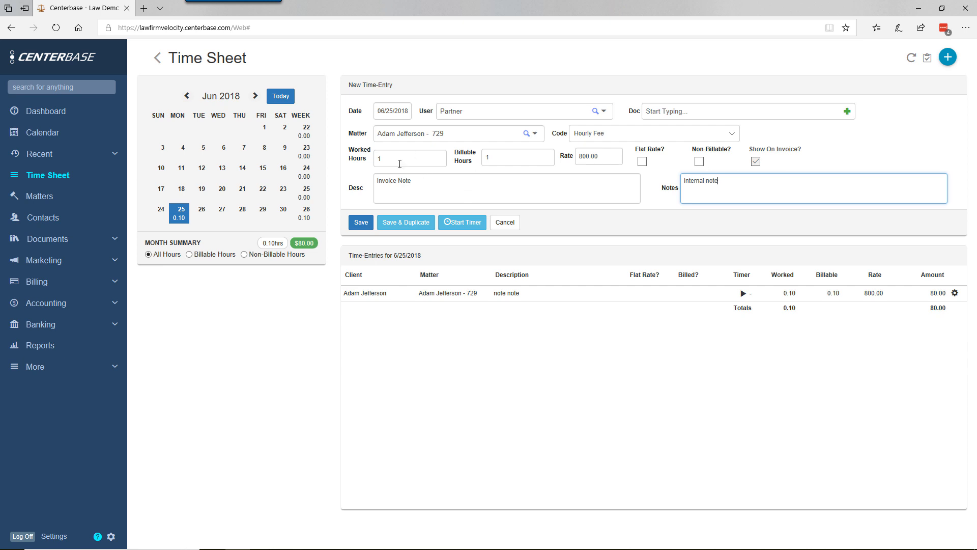
{"action": "mouse_move", "coordinate": [590, 193]}
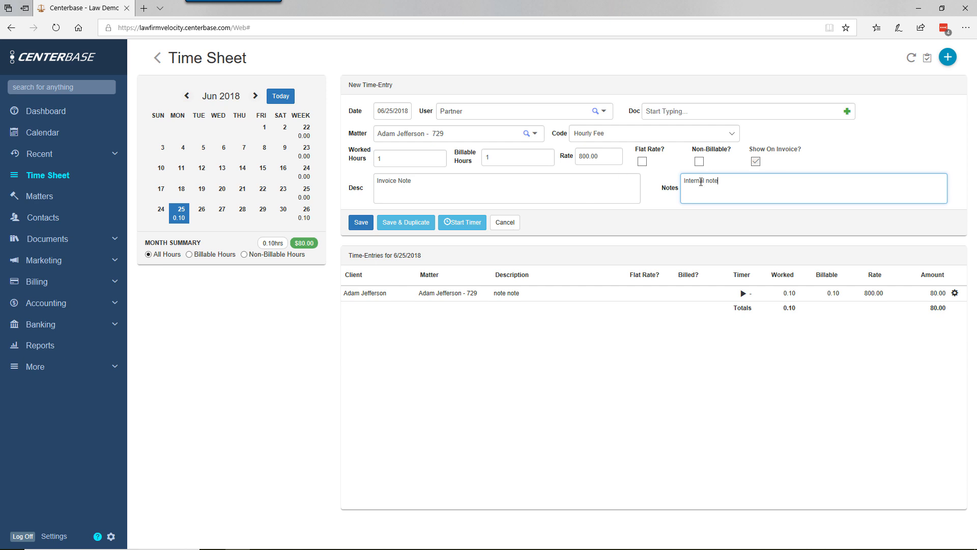
{"action": "mouse_move", "coordinate": [251, 138]}
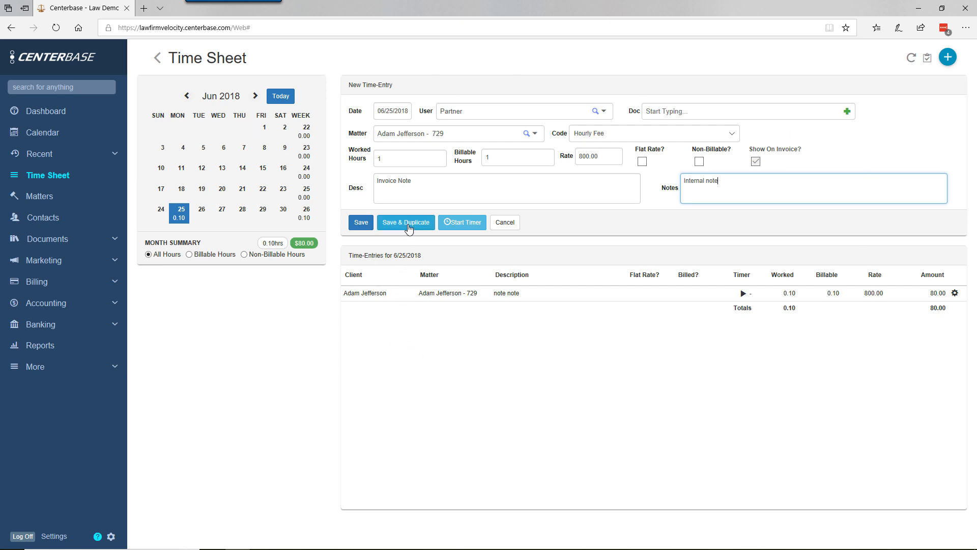
Step: Save & Duplicate the 1-hour Invoice Note entry, posting $800.00
{"action": "left_click", "coordinate": [406, 222]}
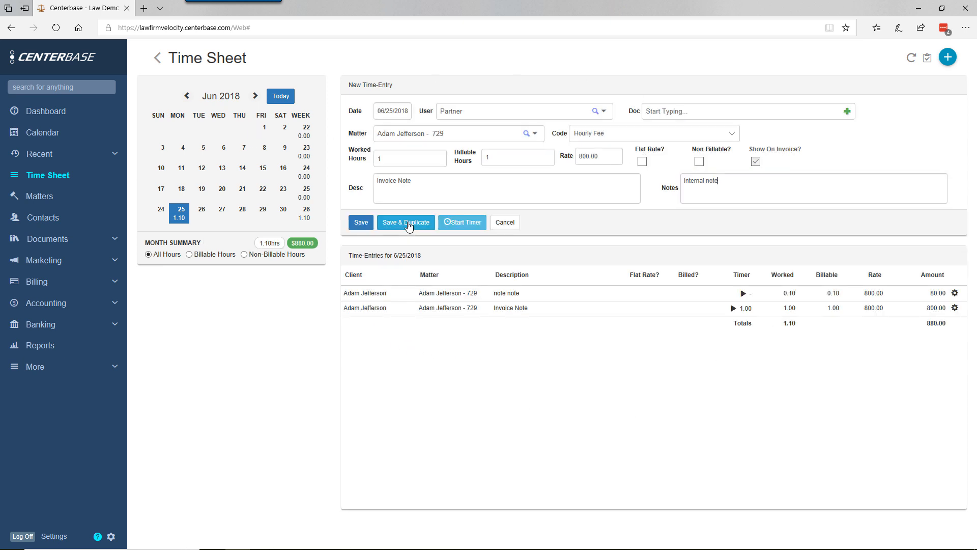
{"action": "mouse_move", "coordinate": [538, 310]}
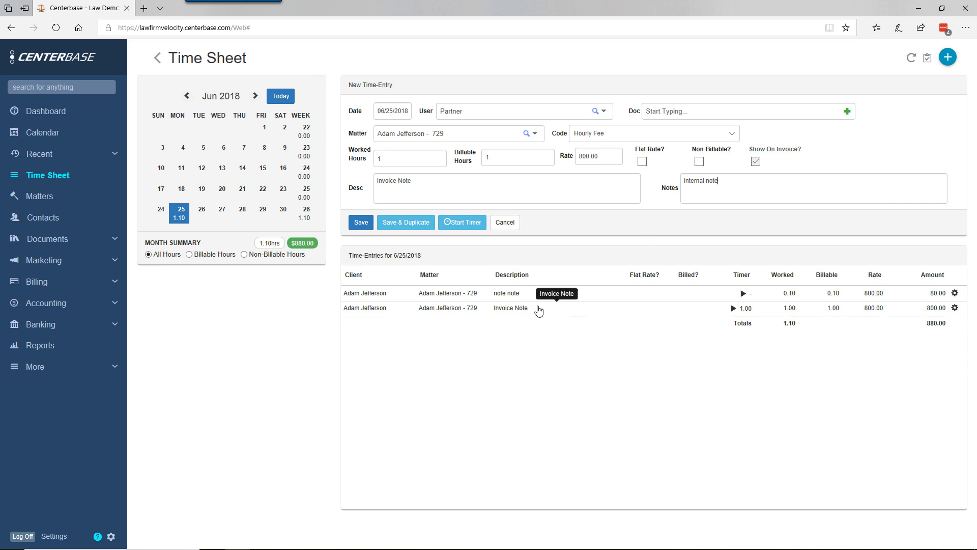
{"action": "mouse_move", "coordinate": [536, 314]}
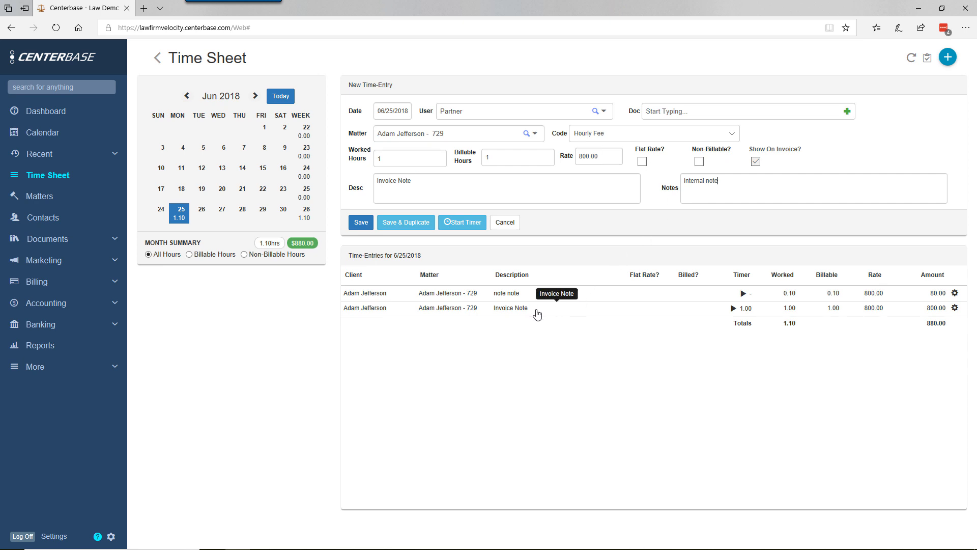
{"action": "mouse_move", "coordinate": [452, 118]}
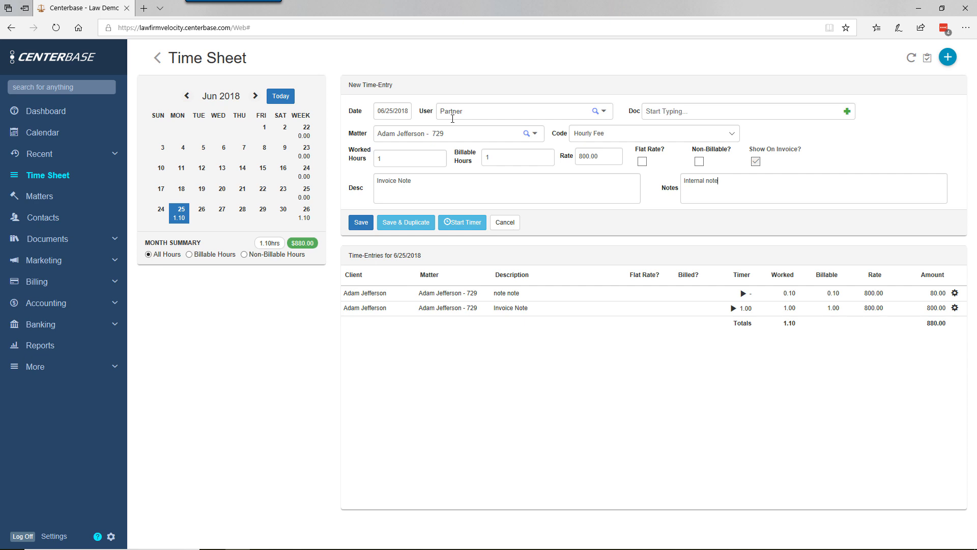
{"action": "mouse_move", "coordinate": [580, 219]}
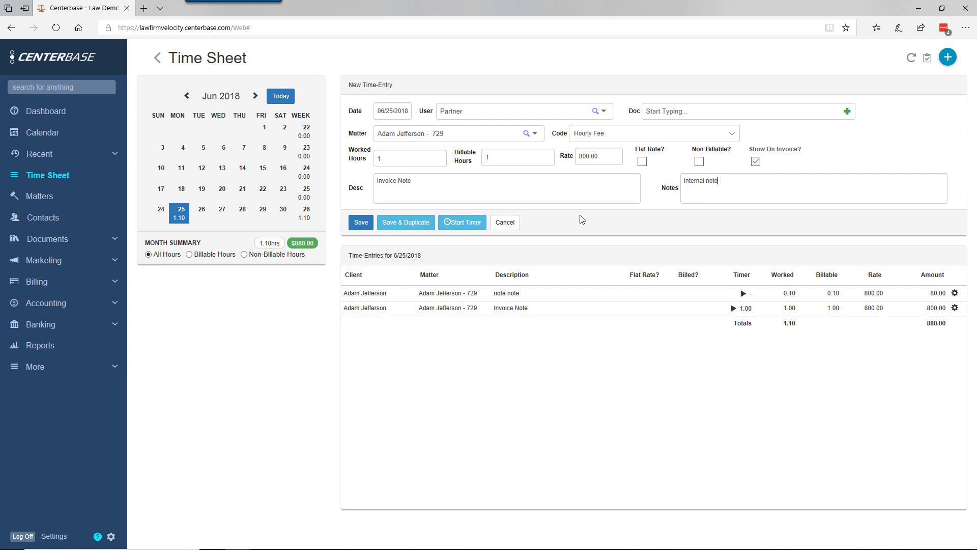
Step: Set the duplicate to 2 hours, describe it 'Invoice Note for task 2', and save
{"action": "left_click", "coordinate": [404, 158]}
{"action": "type", "text": "2"}
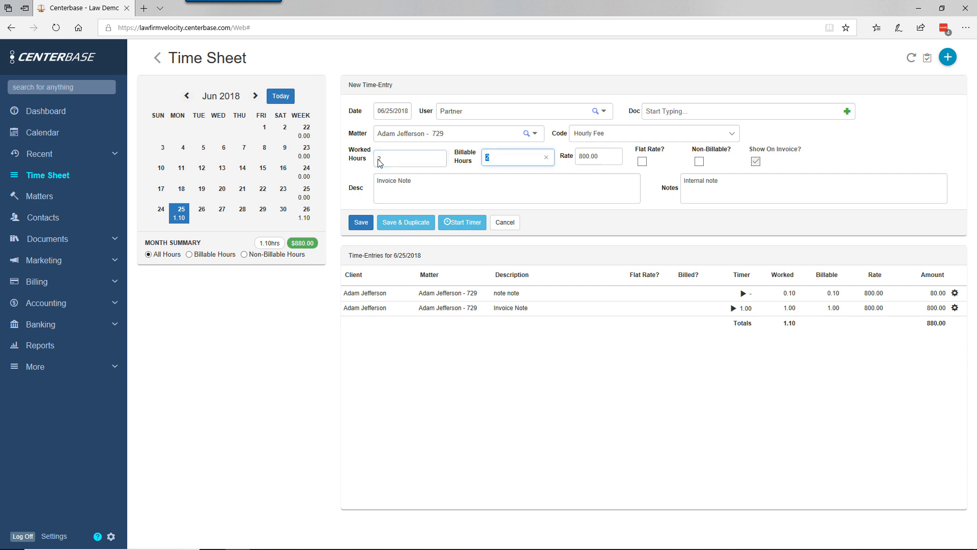
{"action": "left_click", "coordinate": [431, 181]}
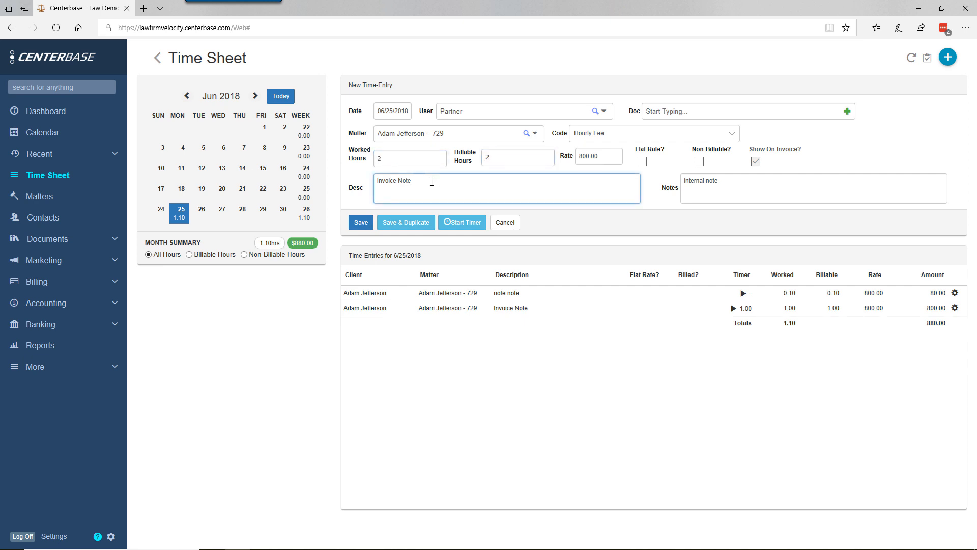
{"action": "type", "text": "for"}
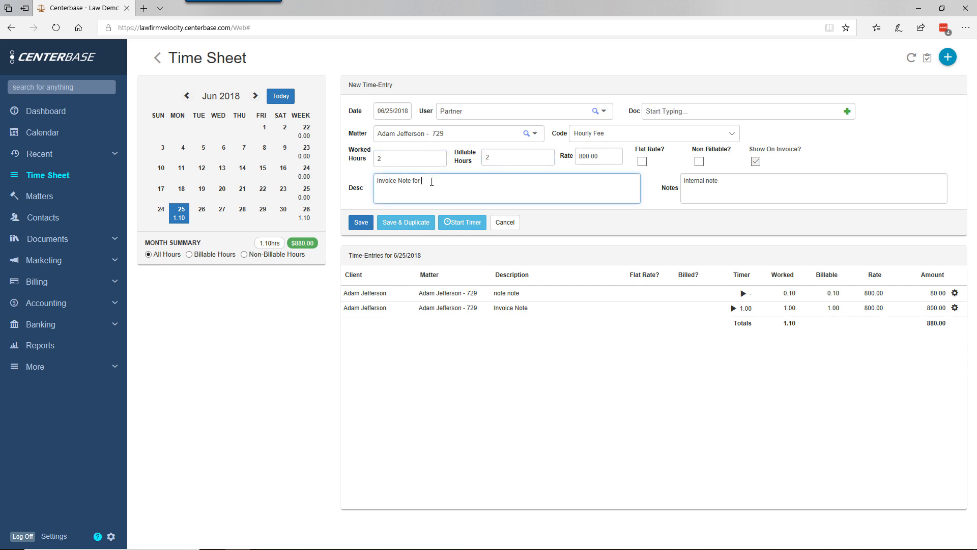
{"action": "type", "text": "task 2"}
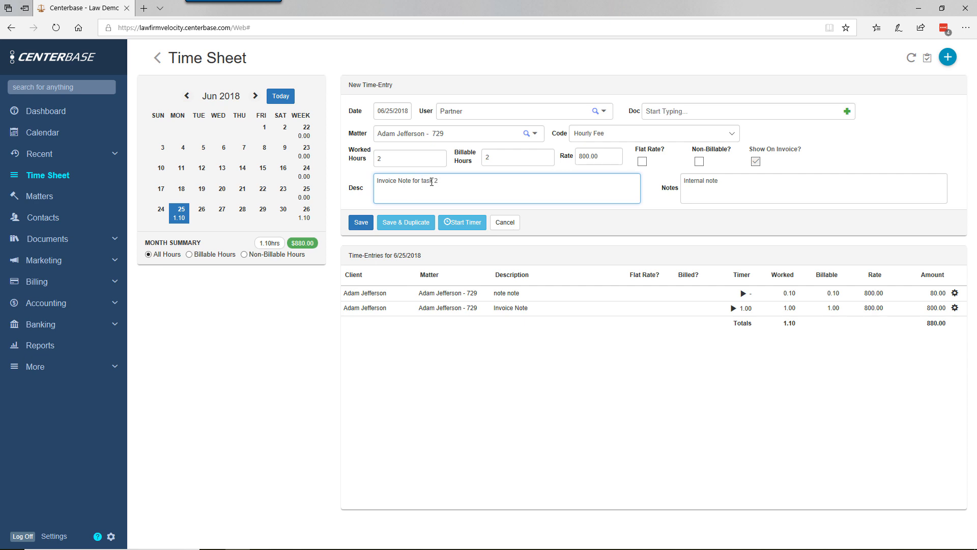
{"action": "left_click", "coordinate": [360, 222]}
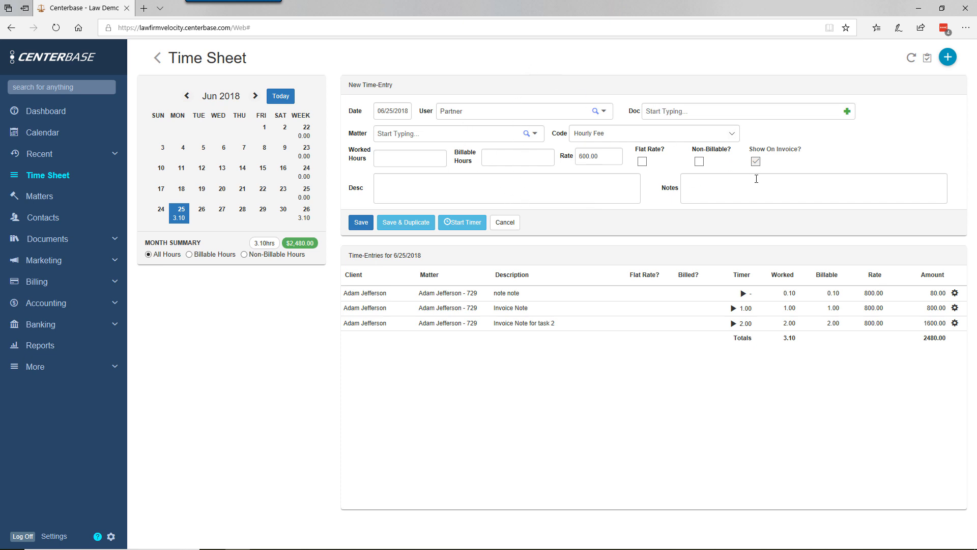
{"action": "mouse_move", "coordinate": [731, 295]}
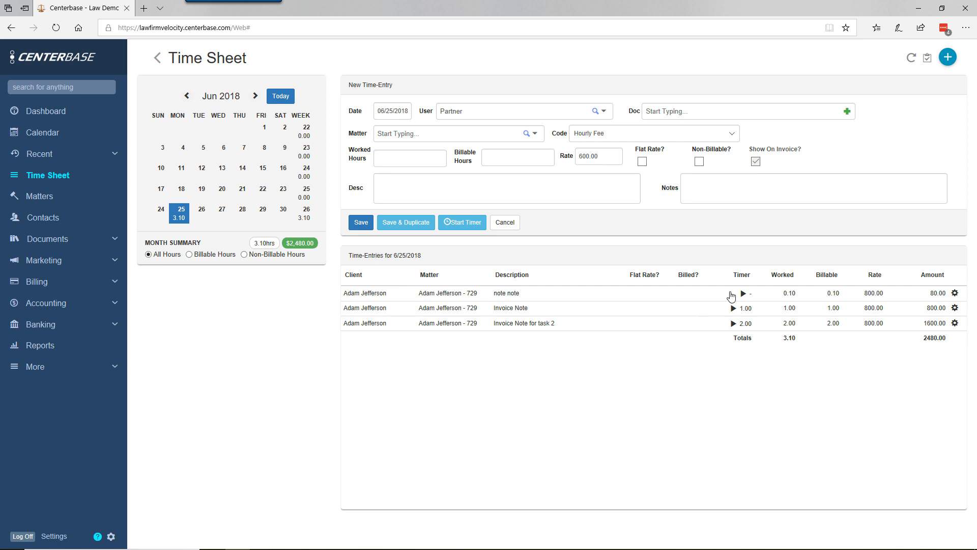
{"action": "mouse_move", "coordinate": [178, 235]}
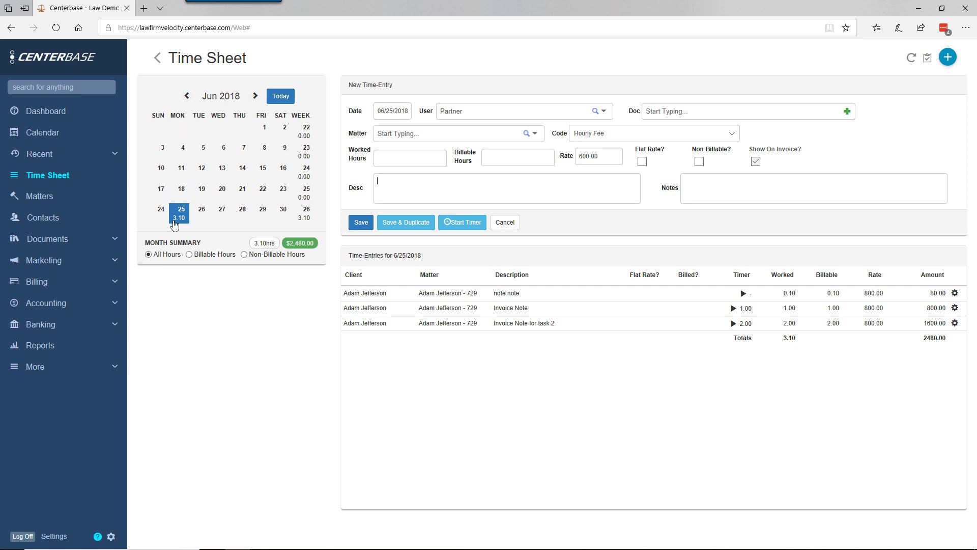
{"action": "mouse_move", "coordinate": [309, 227]}
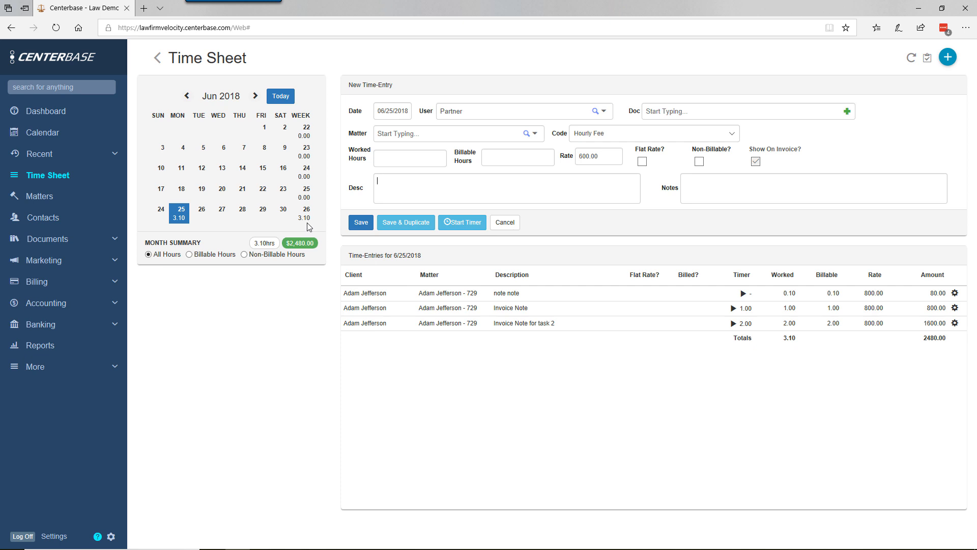
{"action": "mouse_move", "coordinate": [263, 339]}
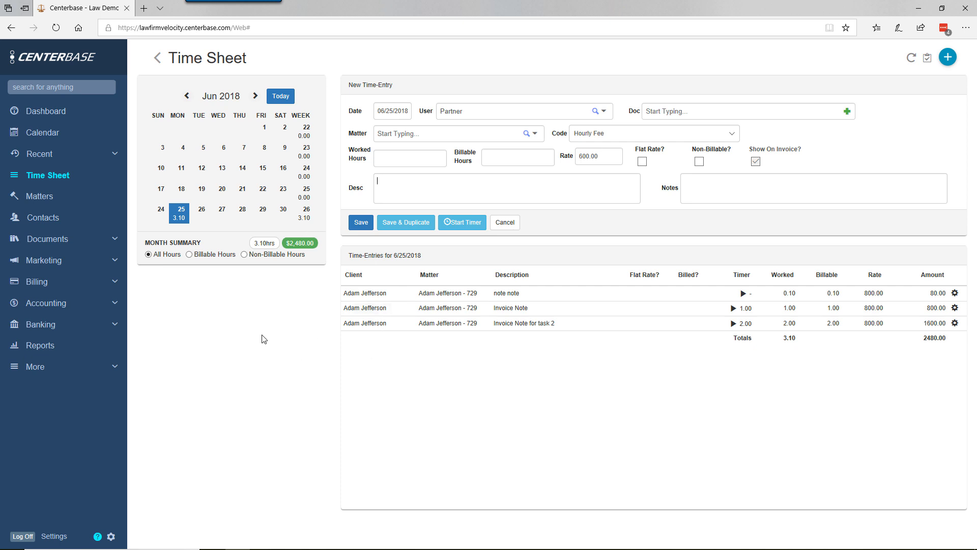
{"action": "mouse_move", "coordinate": [317, 220]}
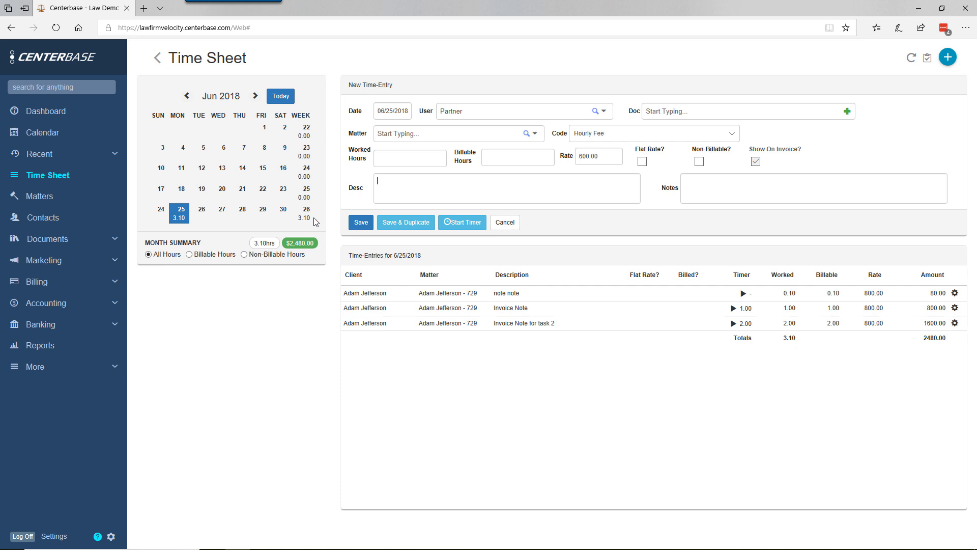
{"action": "mouse_move", "coordinate": [349, 125]}
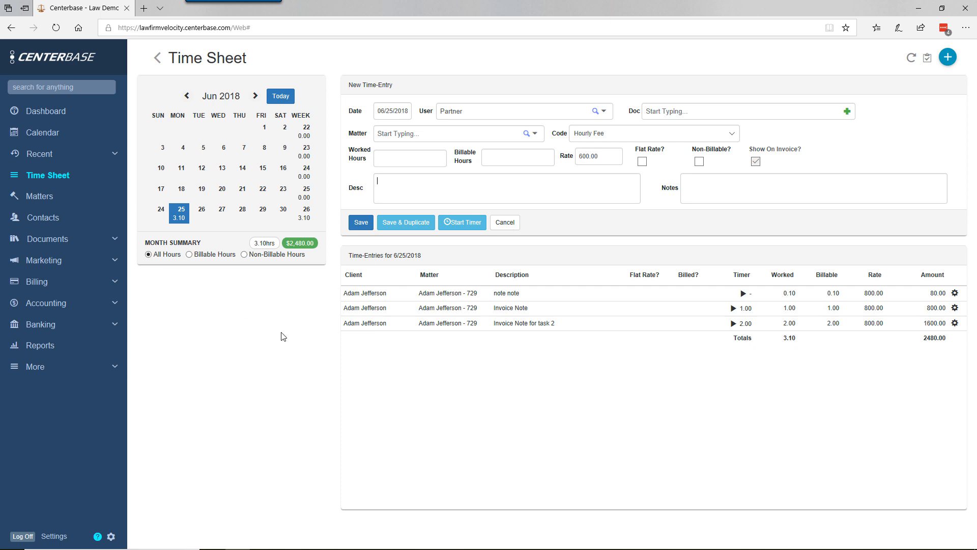
{"action": "mouse_move", "coordinate": [179, 223]}
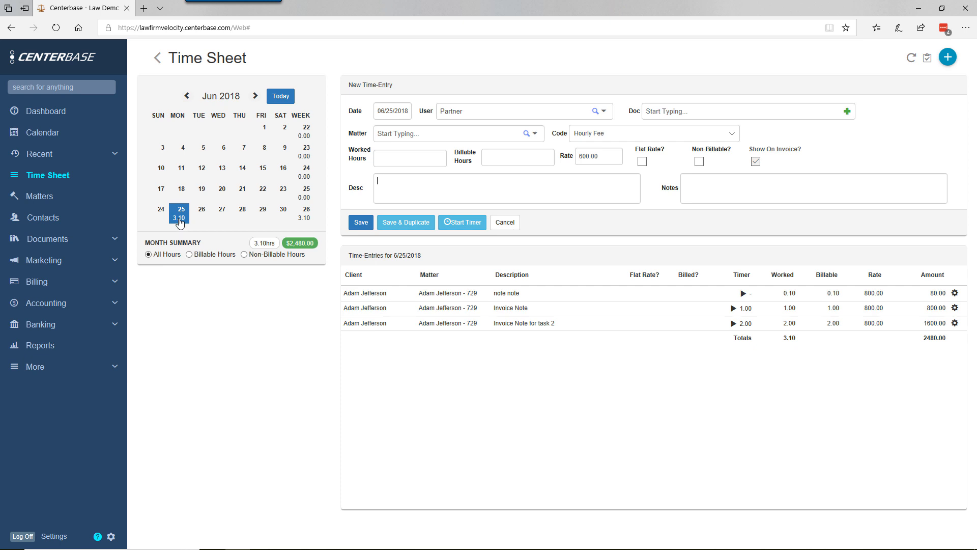
{"action": "mouse_move", "coordinate": [213, 339]}
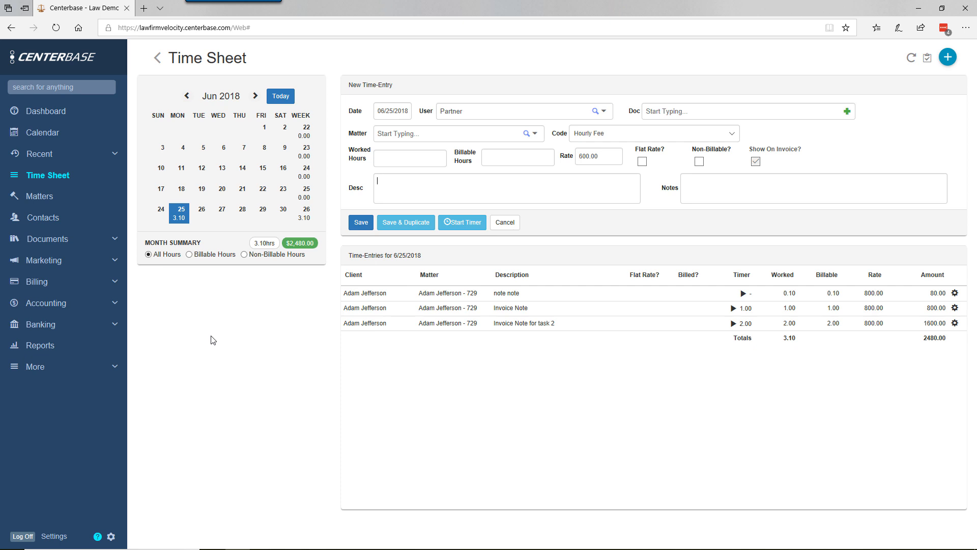
{"action": "mouse_move", "coordinate": [183, 328]}
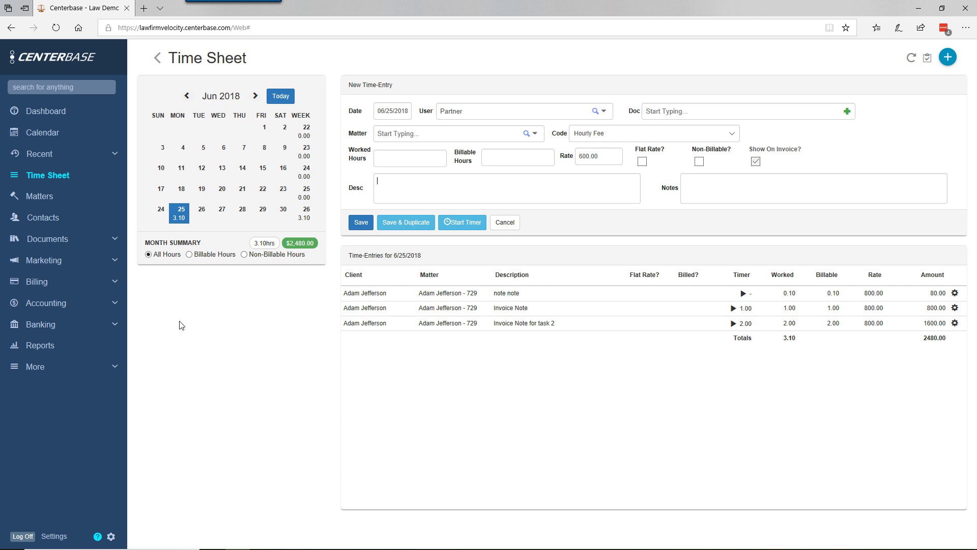
{"action": "mouse_move", "coordinate": [452, 464]}
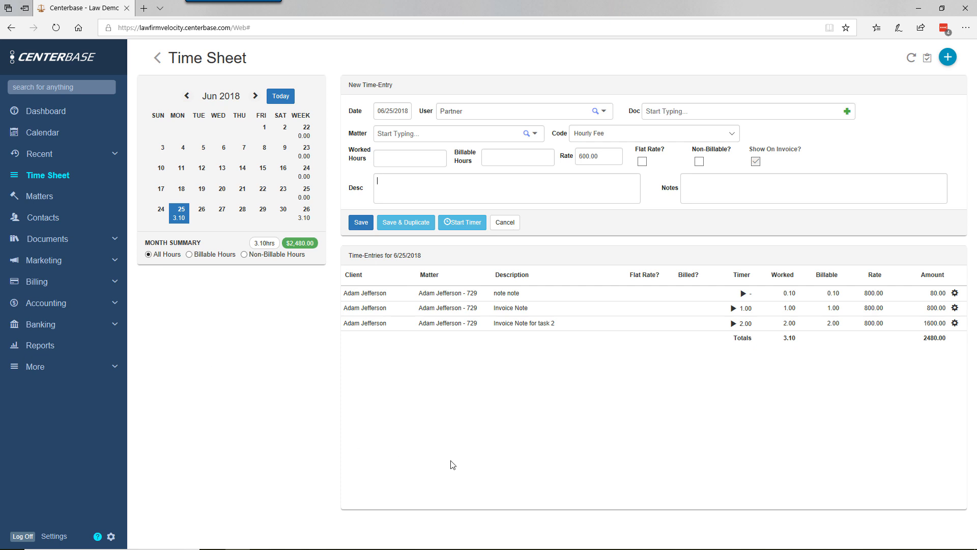
{"action": "mouse_move", "coordinate": [523, 452]}
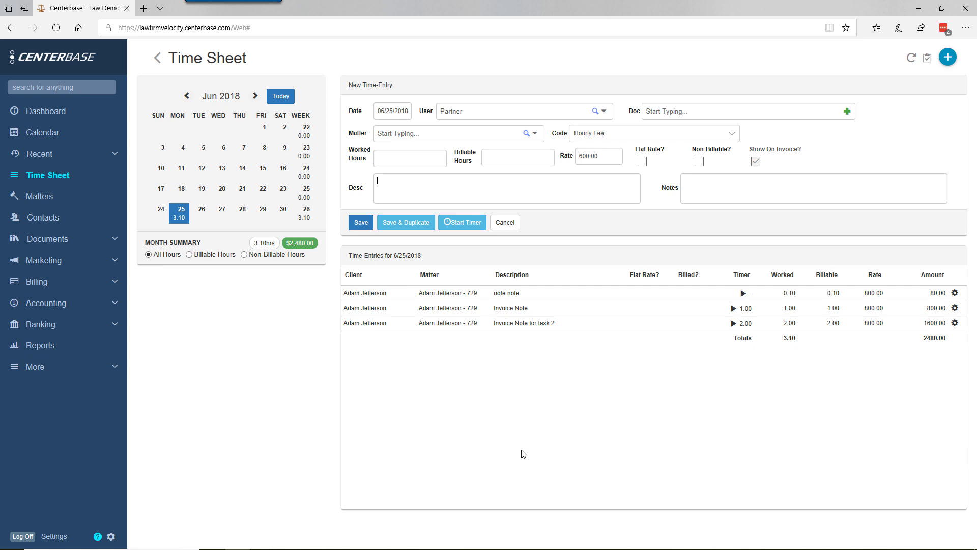